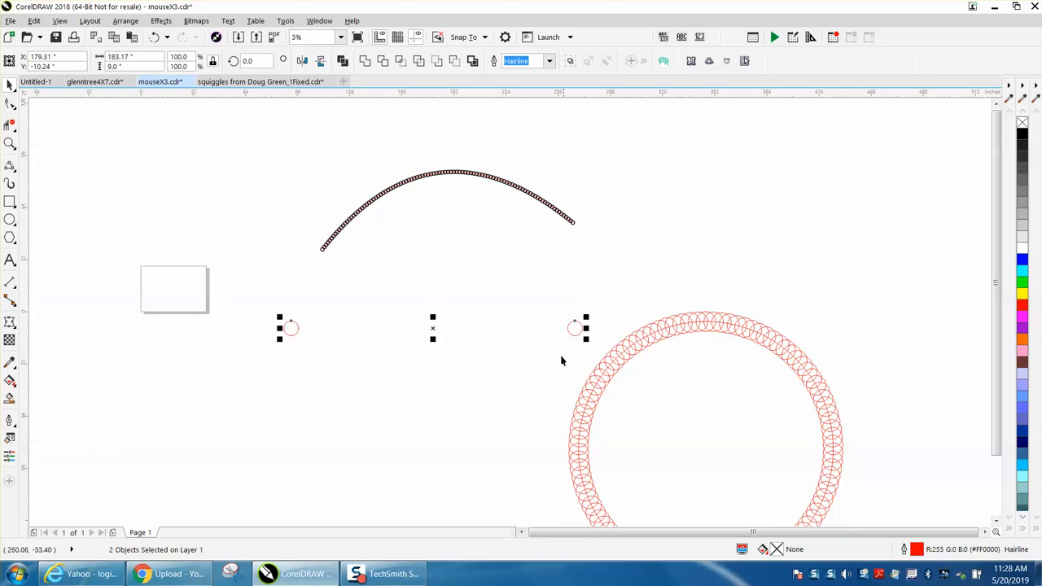
{"action": "mouse_move", "coordinate": [423, 280]}
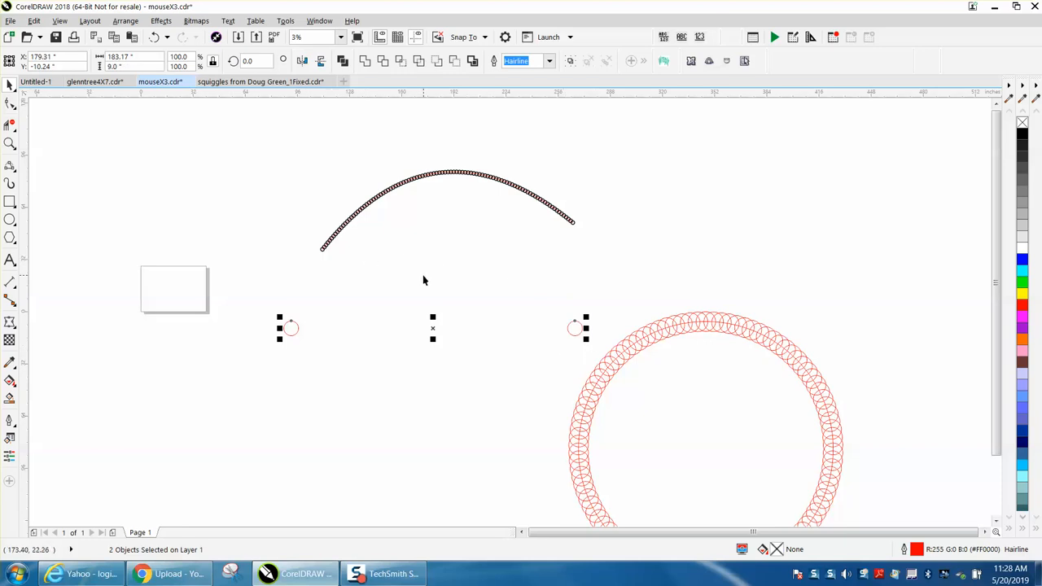
{"action": "mouse_move", "coordinate": [592, 264]}
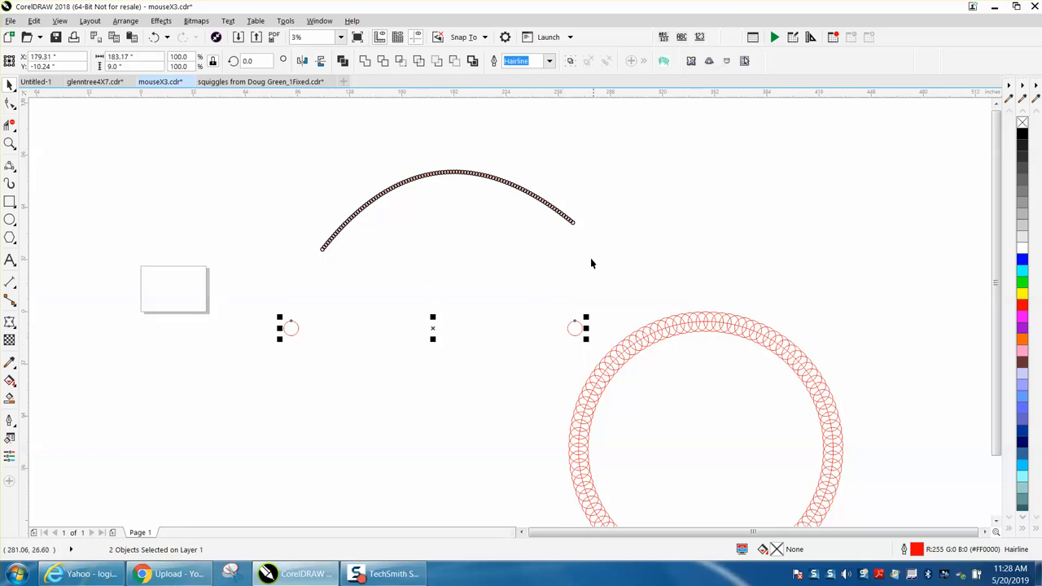
{"action": "mouse_move", "coordinate": [726, 322]}
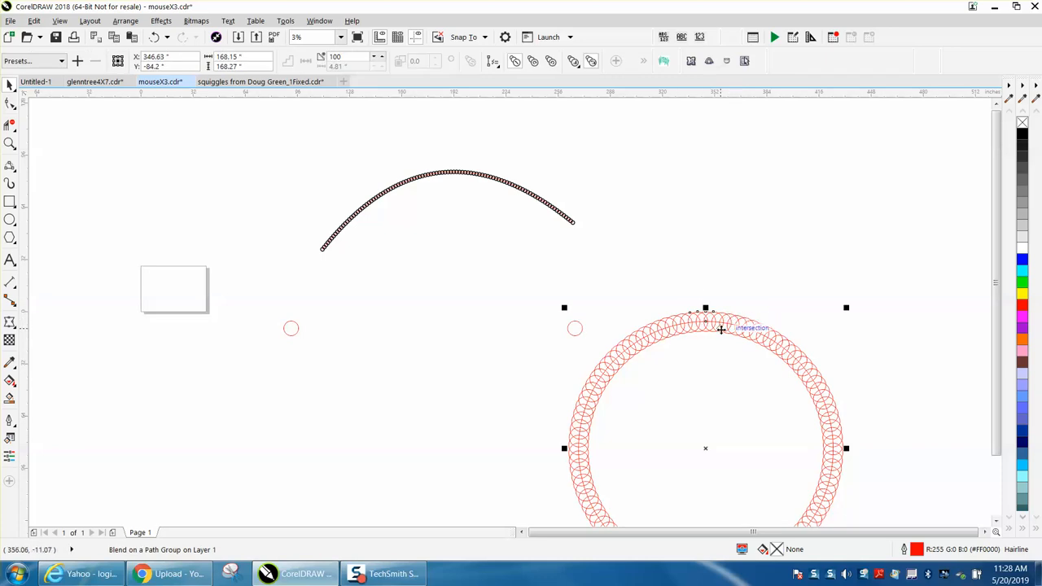
{"action": "mouse_move", "coordinate": [253, 253]}
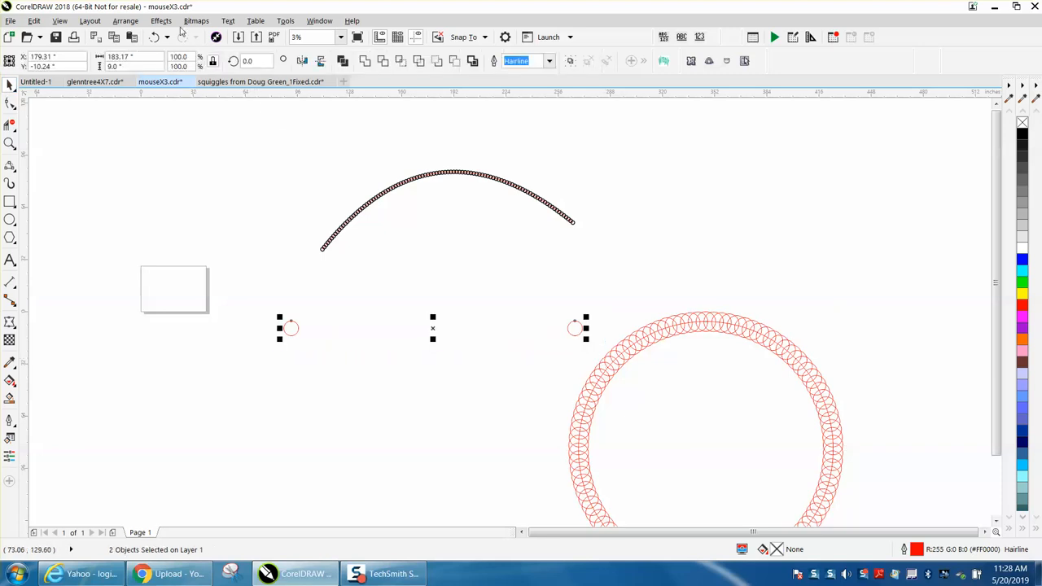
Blend the two small circles with 100 steps via the Effects menu's Blend docker
{"action": "left_click", "coordinate": [160, 19]}
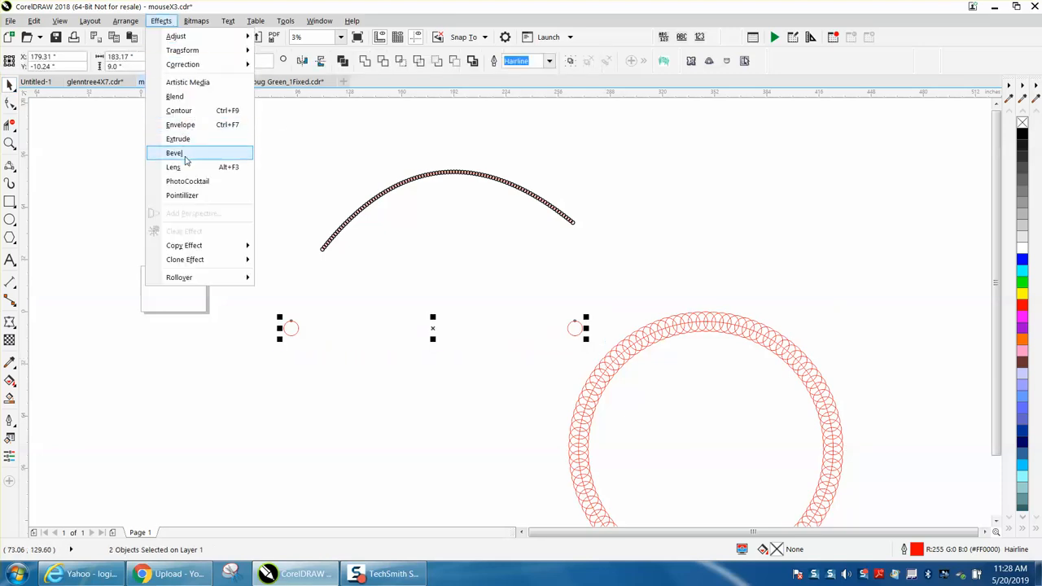
{"action": "left_click", "coordinate": [174, 153]}
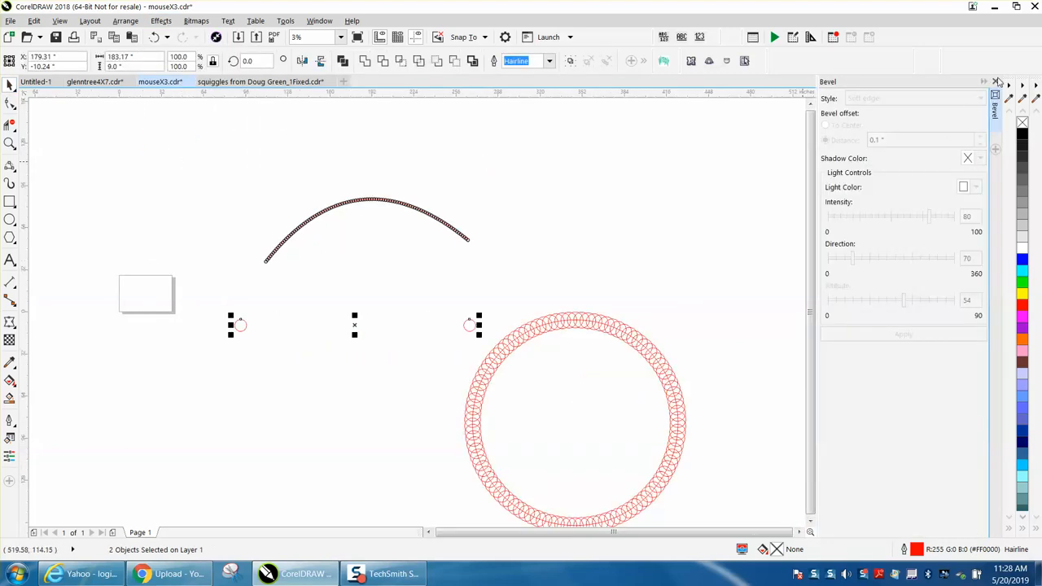
{"action": "left_click", "coordinate": [161, 20]}
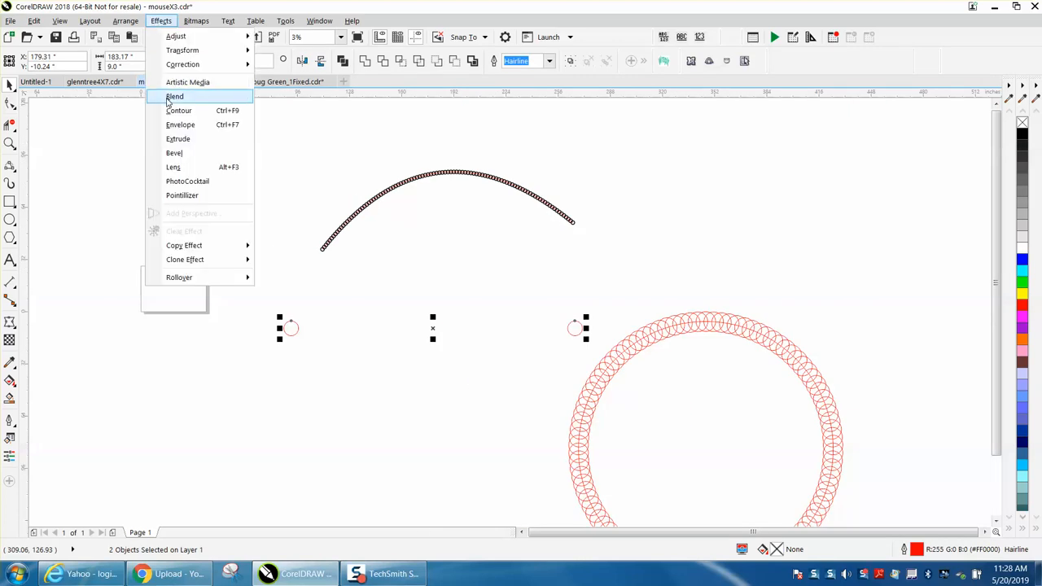
{"action": "left_click", "coordinate": [174, 97]}
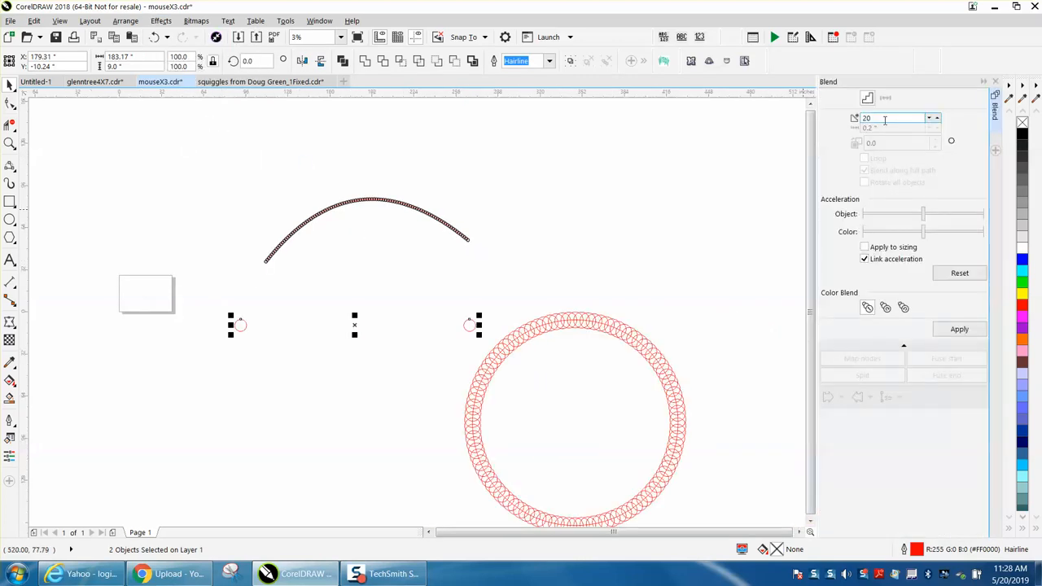
{"action": "type", "text": "100"}
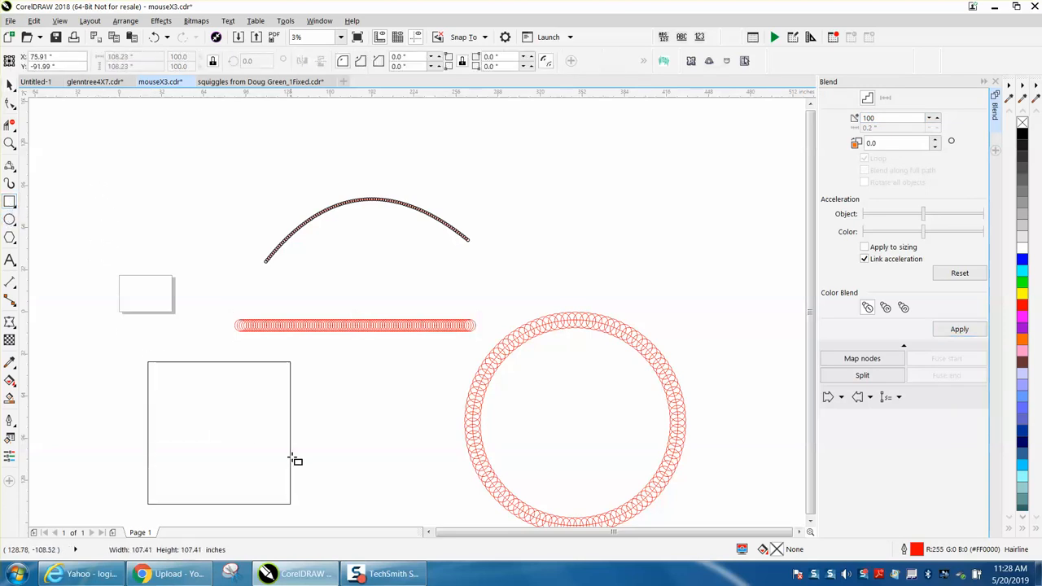
Attach the circle blend to the square as a new path, spread along the full path, and apply
{"action": "left_click", "coordinate": [218, 431]}
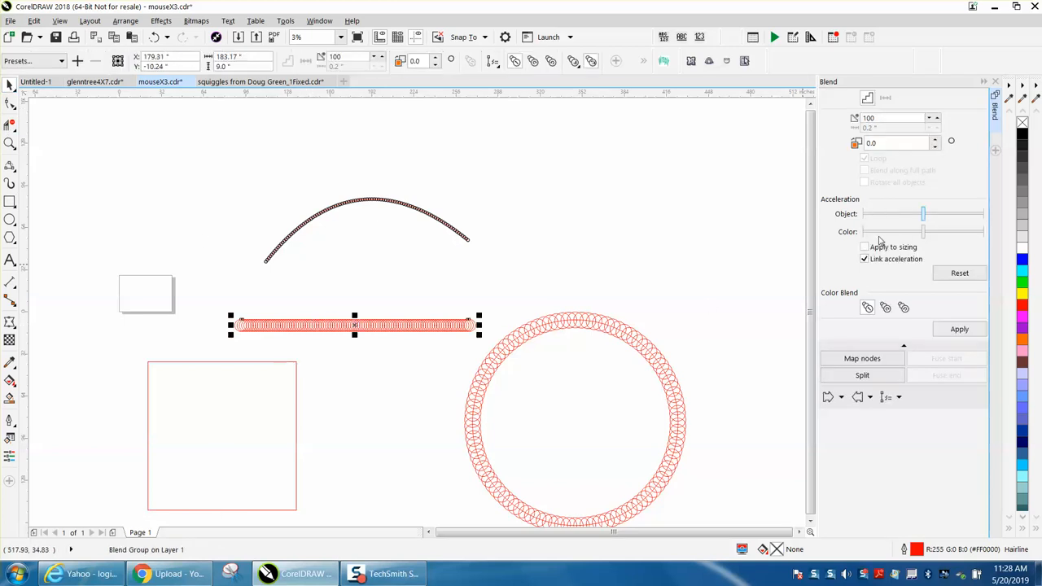
{"action": "mouse_move", "coordinate": [887, 397]}
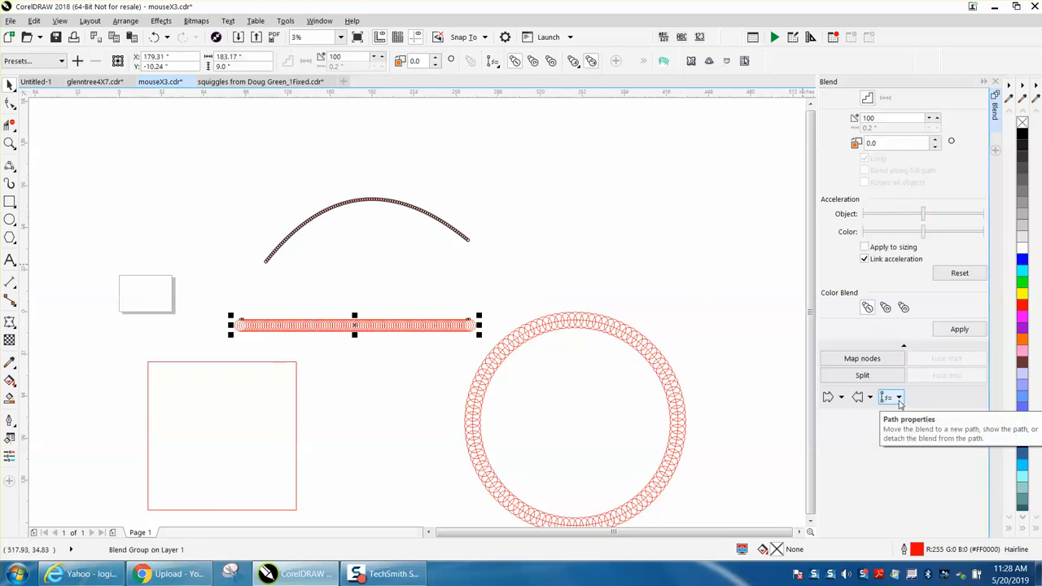
{"action": "left_click", "coordinate": [899, 397]}
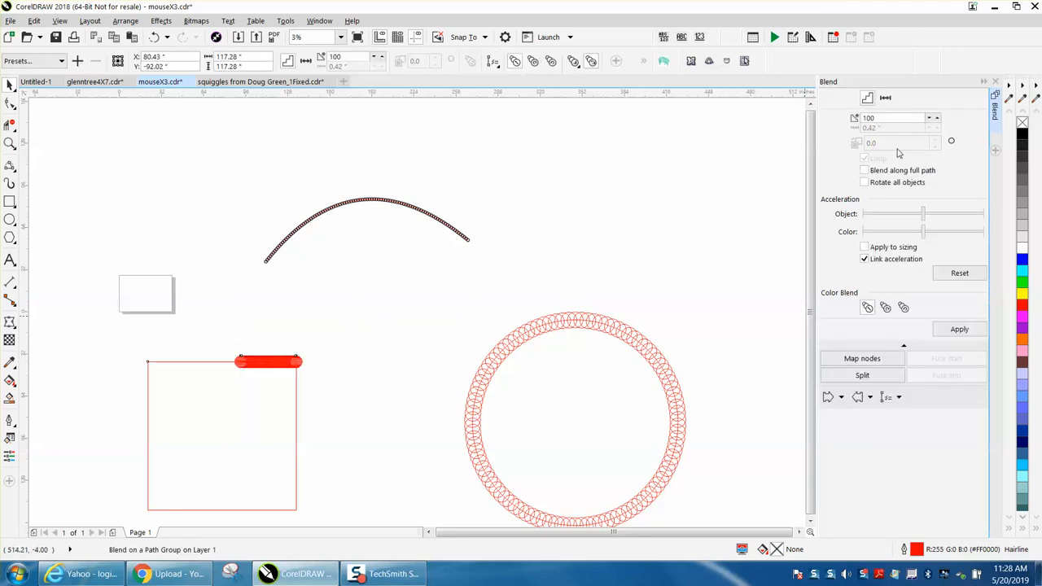
{"action": "left_click", "coordinate": [864, 171]}
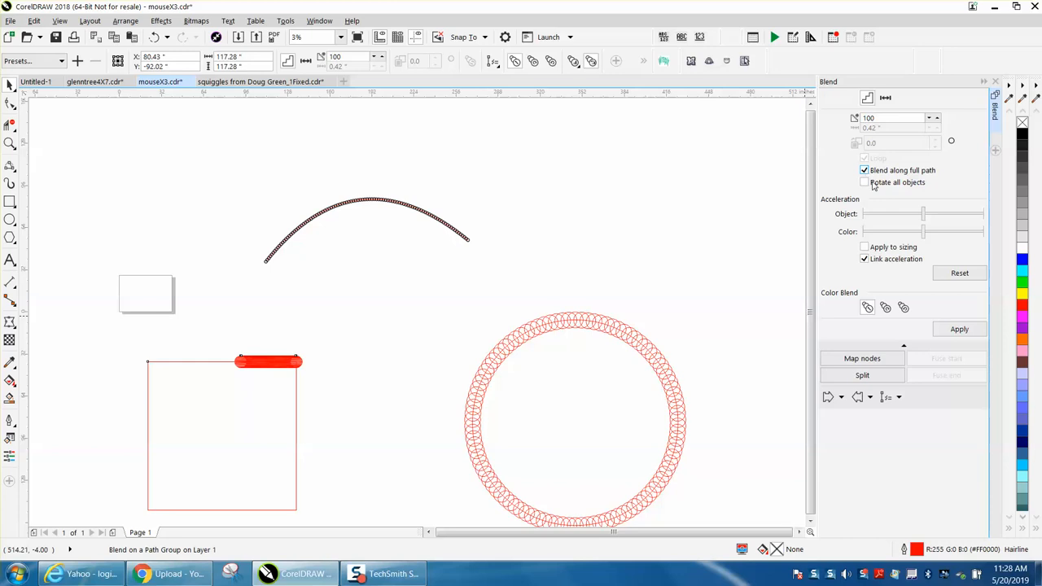
{"action": "left_click", "coordinate": [958, 329]}
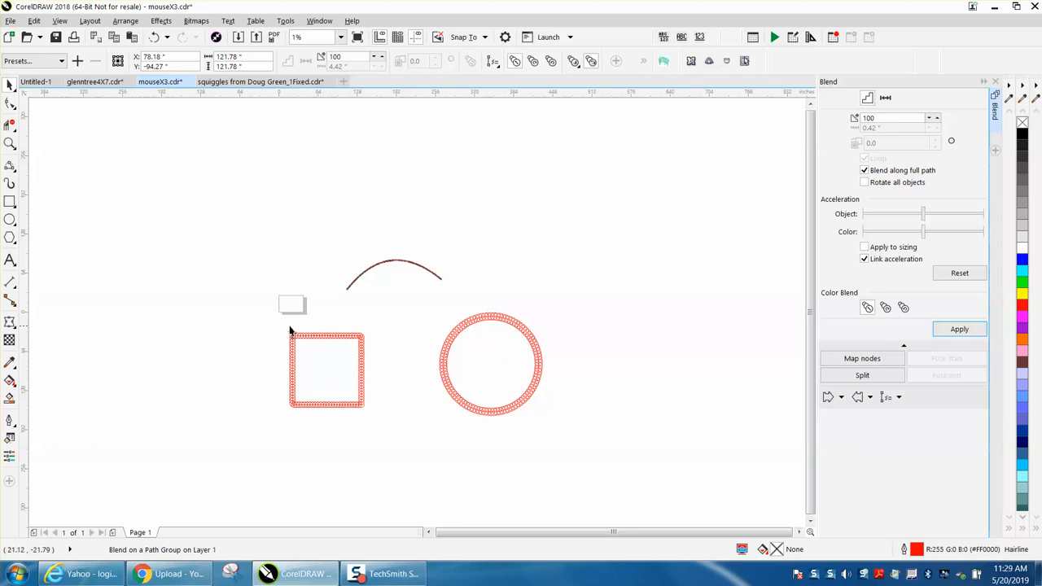
{"action": "mouse_move", "coordinate": [295, 332]}
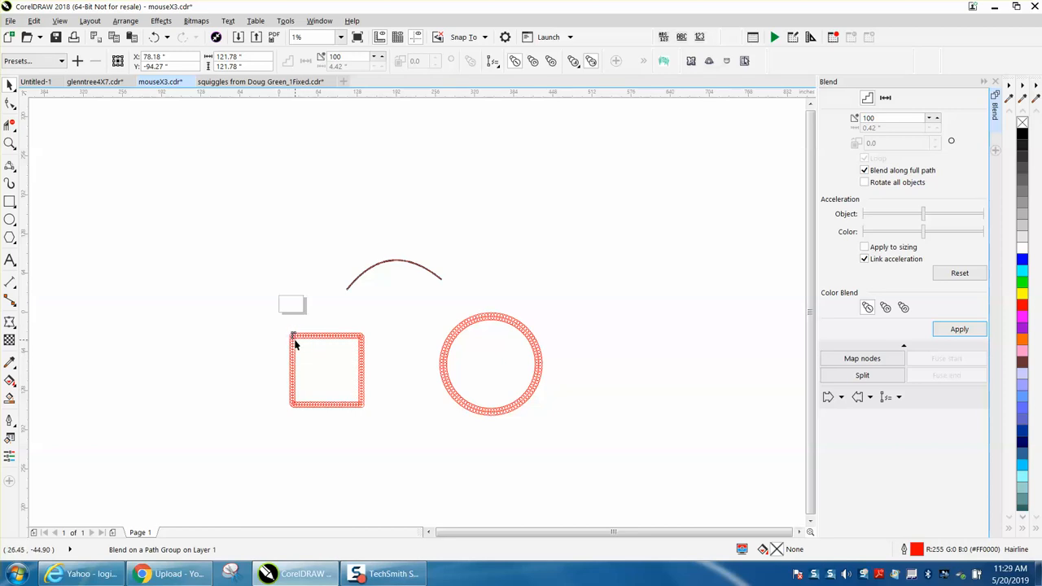
Select the ring of blended circles and inspect one thick black circle up close
{"action": "left_click", "coordinate": [490, 364]}
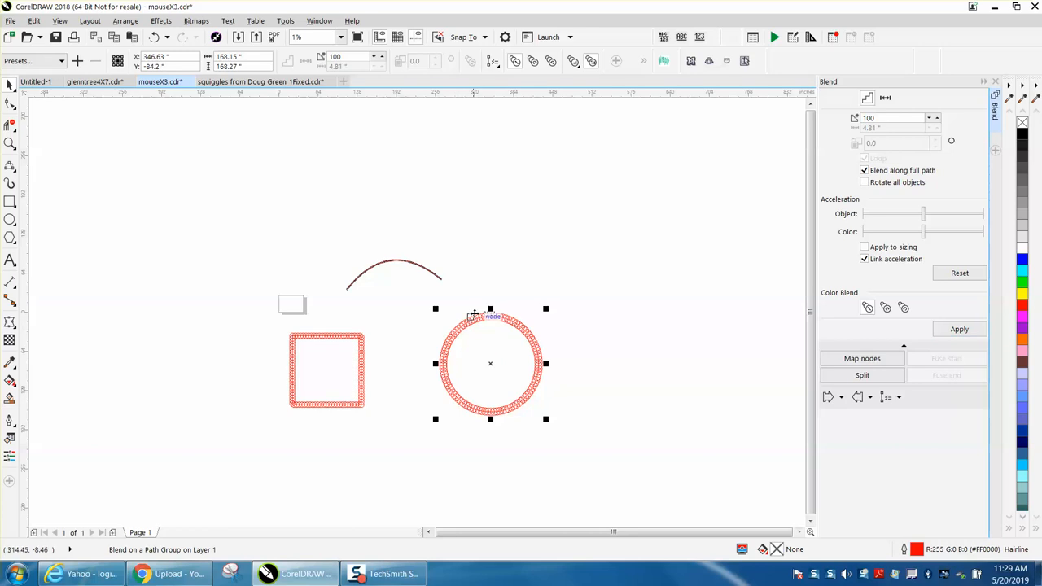
{"action": "mouse_move", "coordinate": [422, 273]}
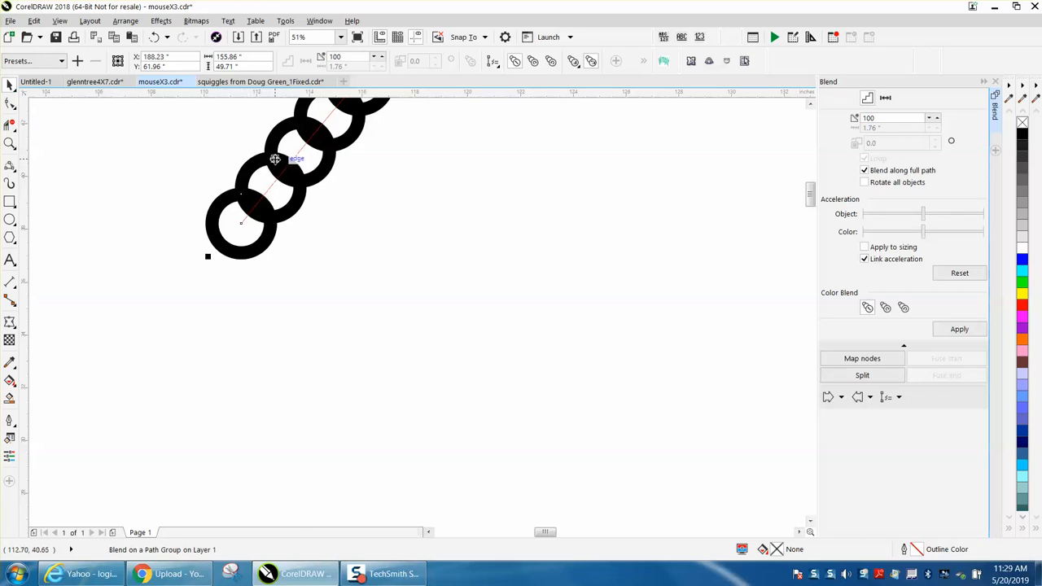
{"action": "mouse_move", "coordinate": [68, 114]}
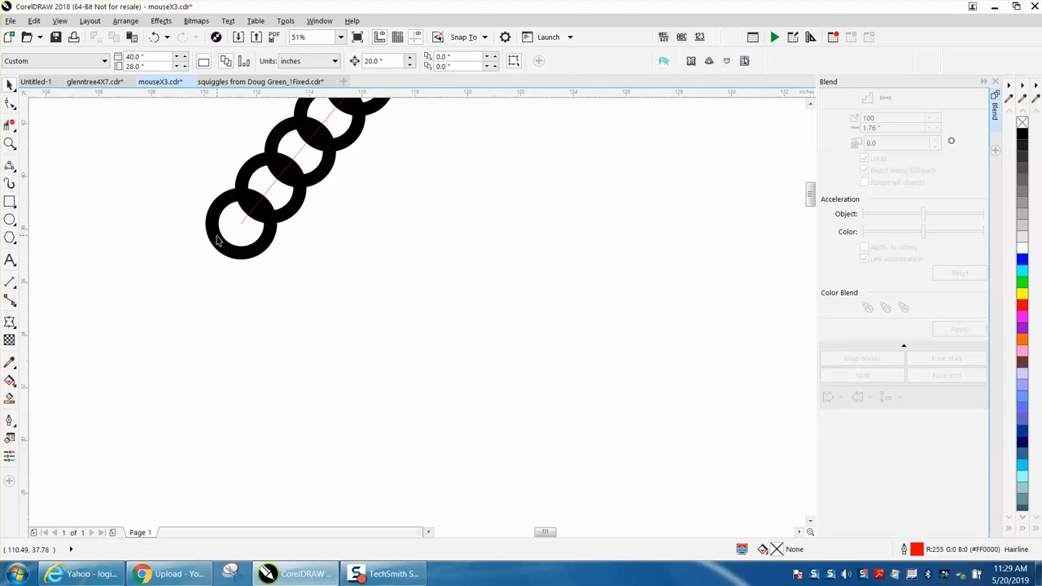
{"action": "left_click", "coordinate": [241, 236]}
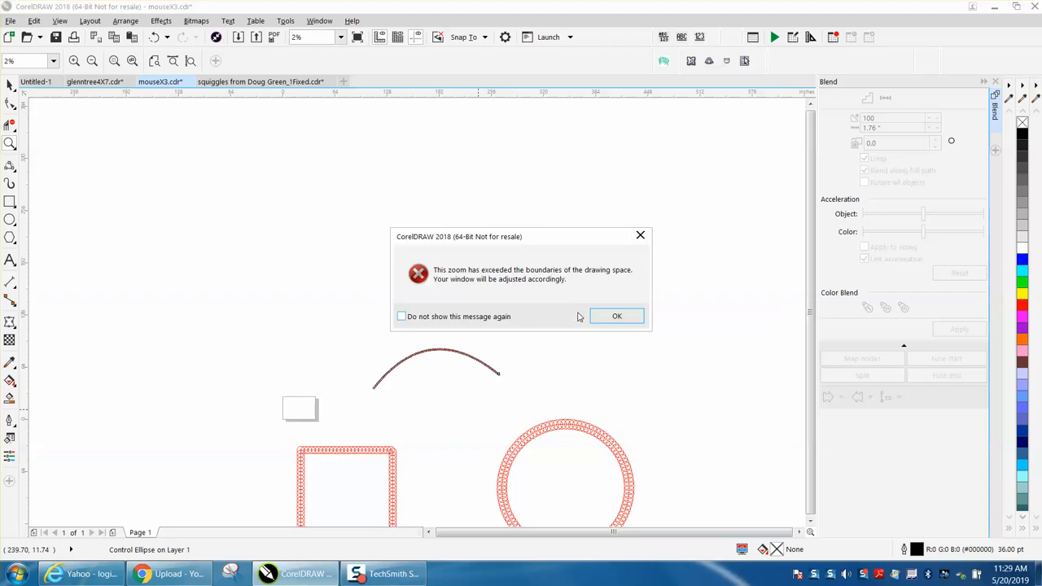
Dismiss the zoom-limit warning and select the whole blend along the path
{"action": "left_click", "coordinate": [615, 316]}
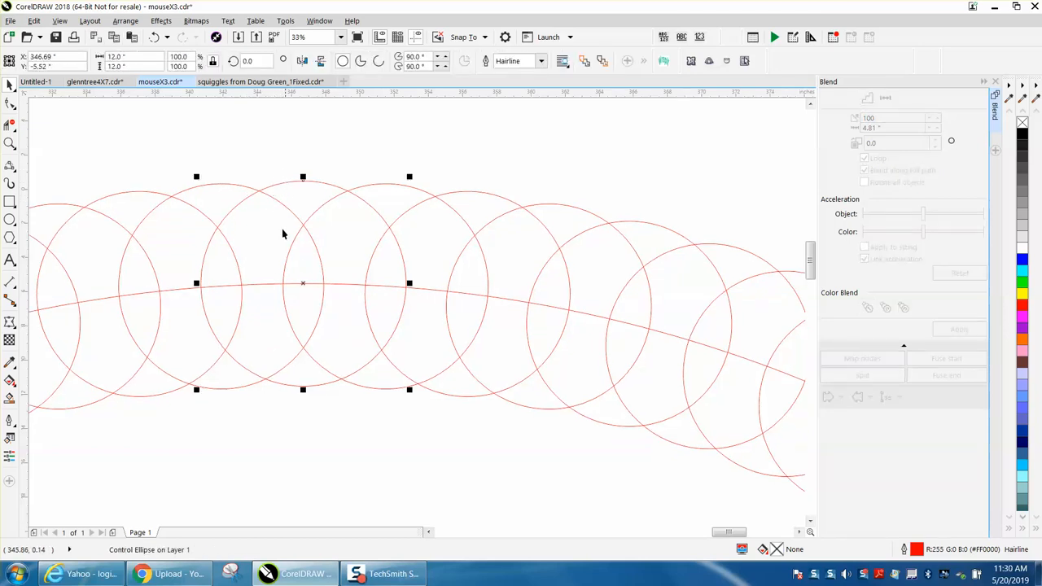
{"action": "mouse_move", "coordinate": [218, 189]}
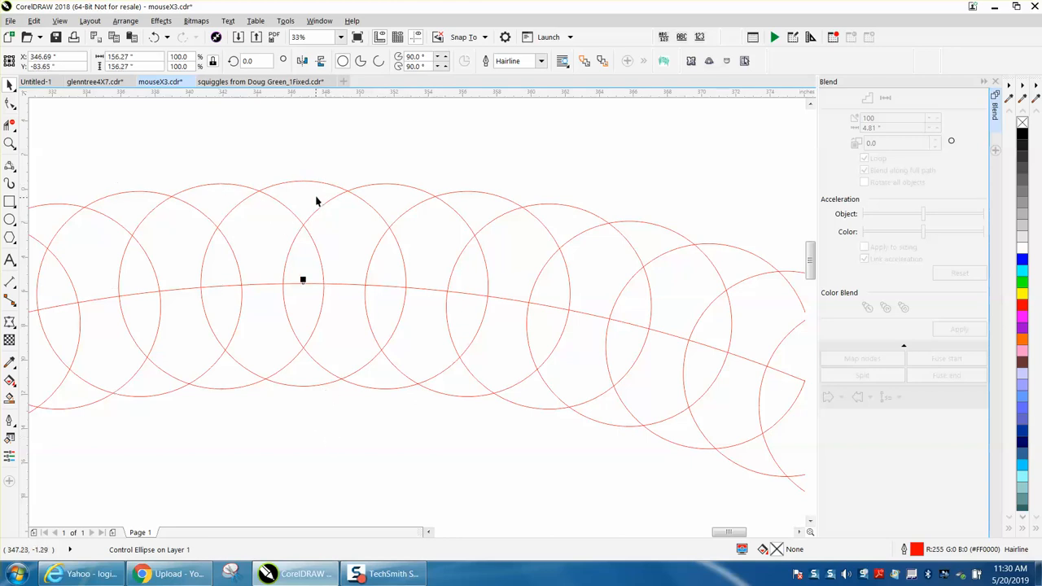
{"action": "left_click", "coordinate": [140, 190]}
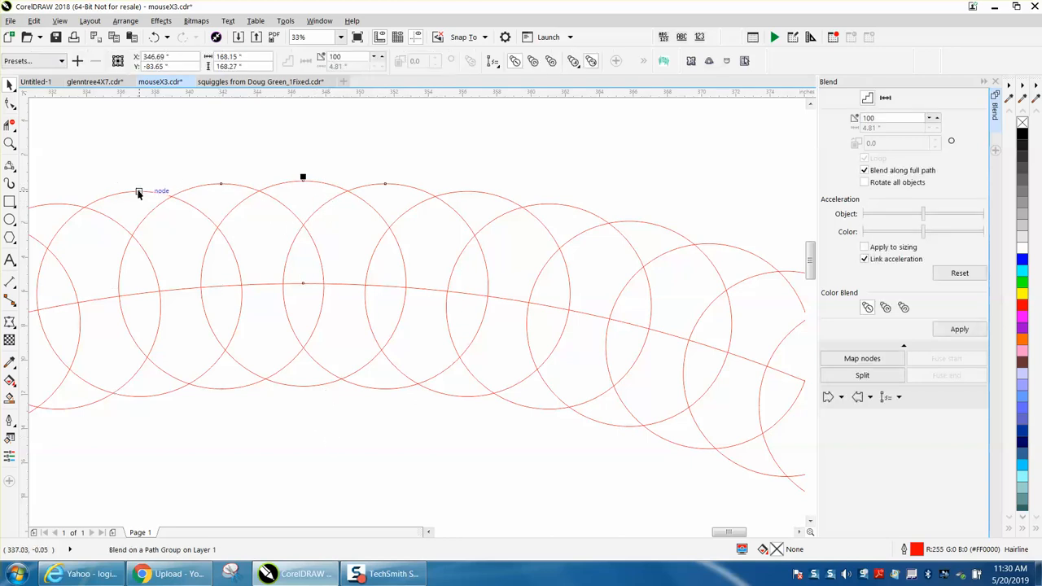
{"action": "mouse_move", "coordinate": [391, 183]}
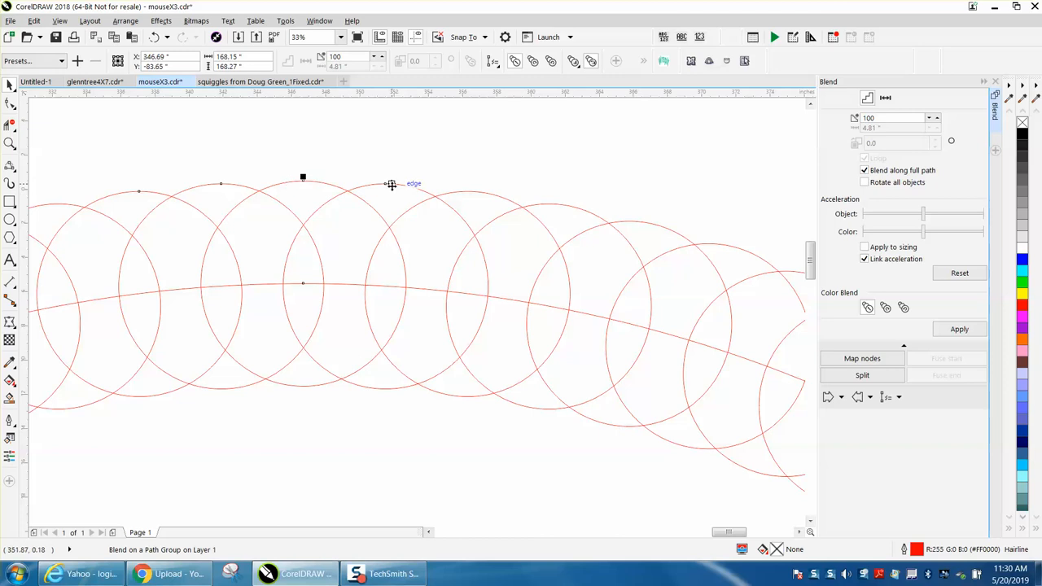
{"action": "mouse_move", "coordinate": [389, 184]}
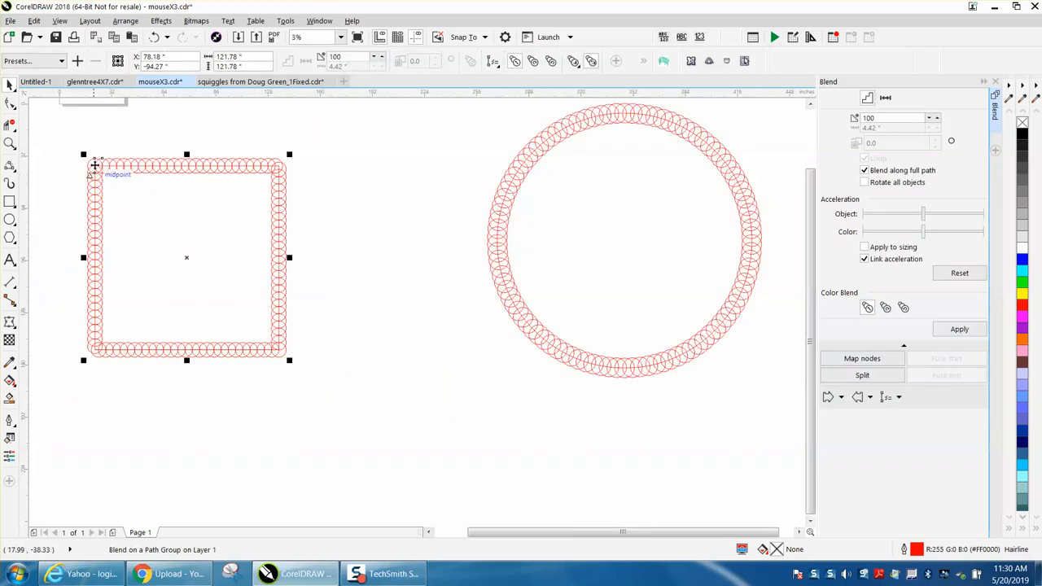
{"action": "mouse_move", "coordinate": [98, 178]}
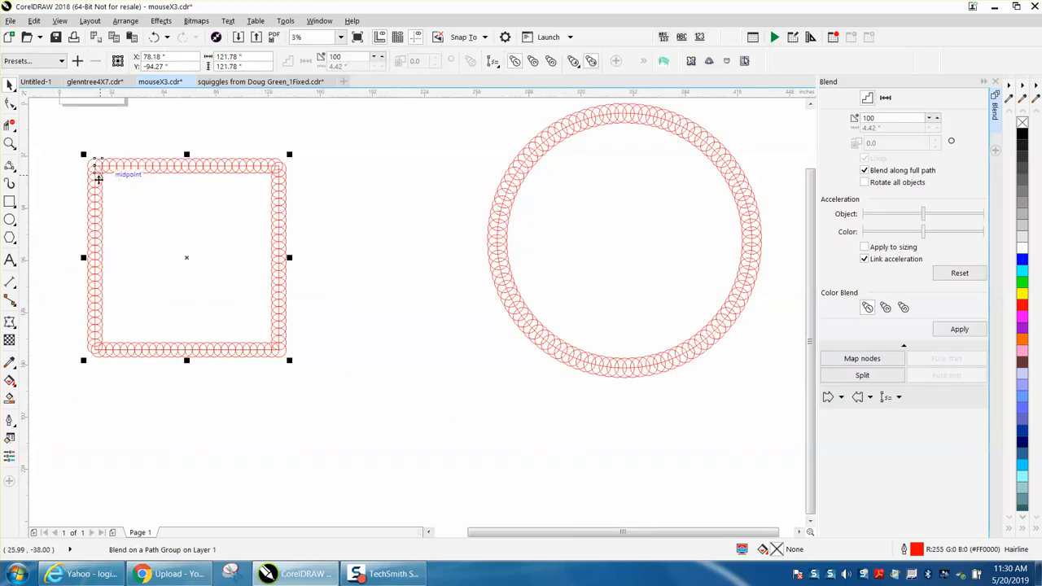
{"action": "left_click", "coordinate": [10, 143]}
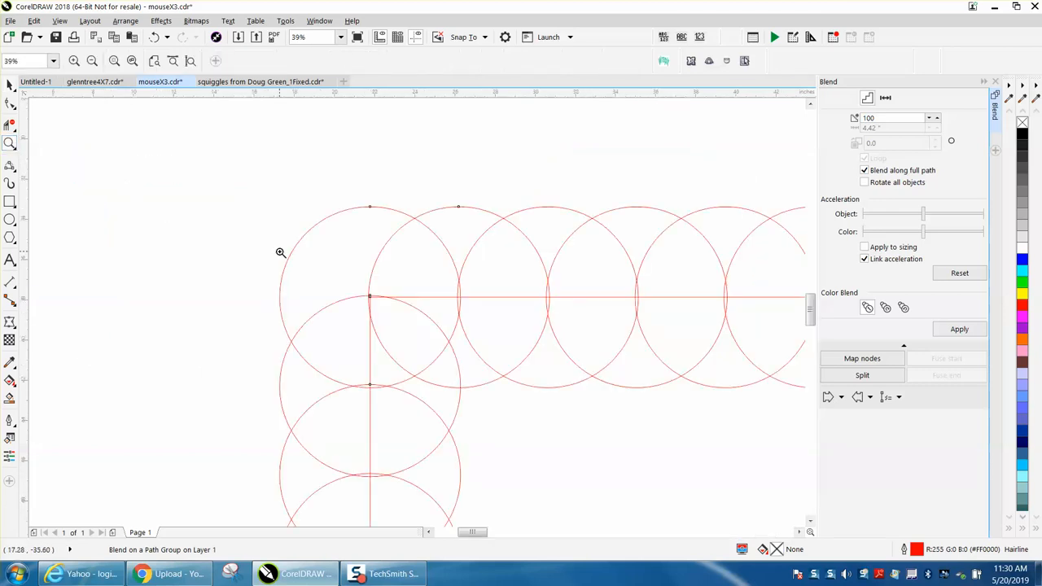
{"action": "mouse_move", "coordinate": [368, 206]}
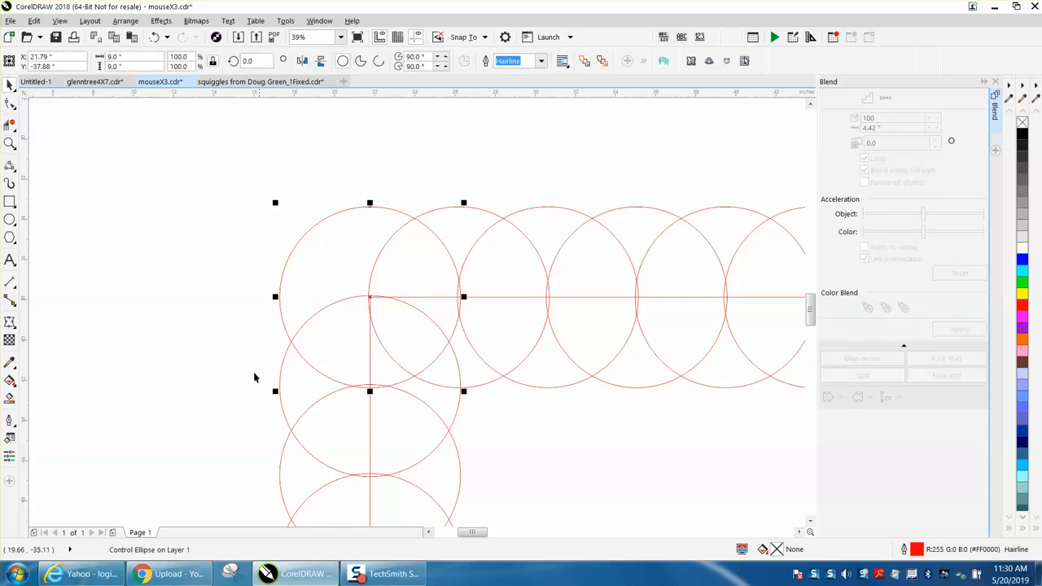
{"action": "mouse_move", "coordinate": [282, 375]}
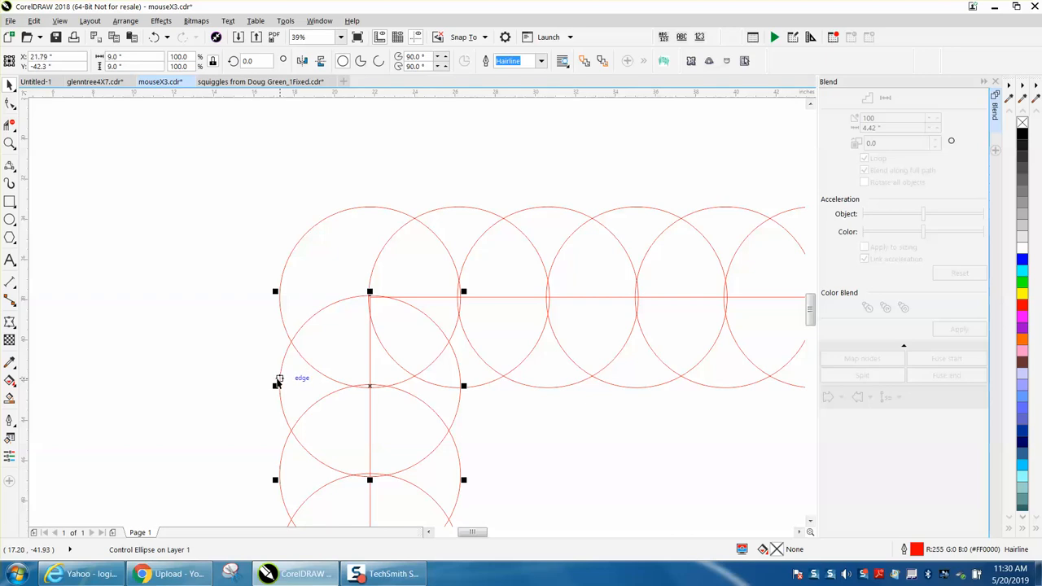
{"action": "mouse_move", "coordinate": [454, 208]}
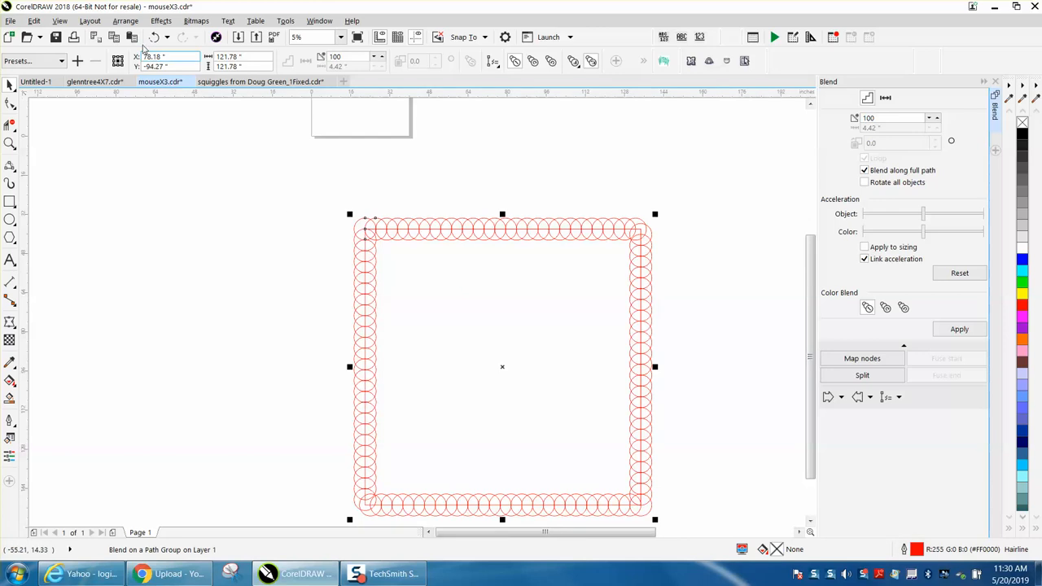
{"action": "left_click", "coordinate": [125, 19]}
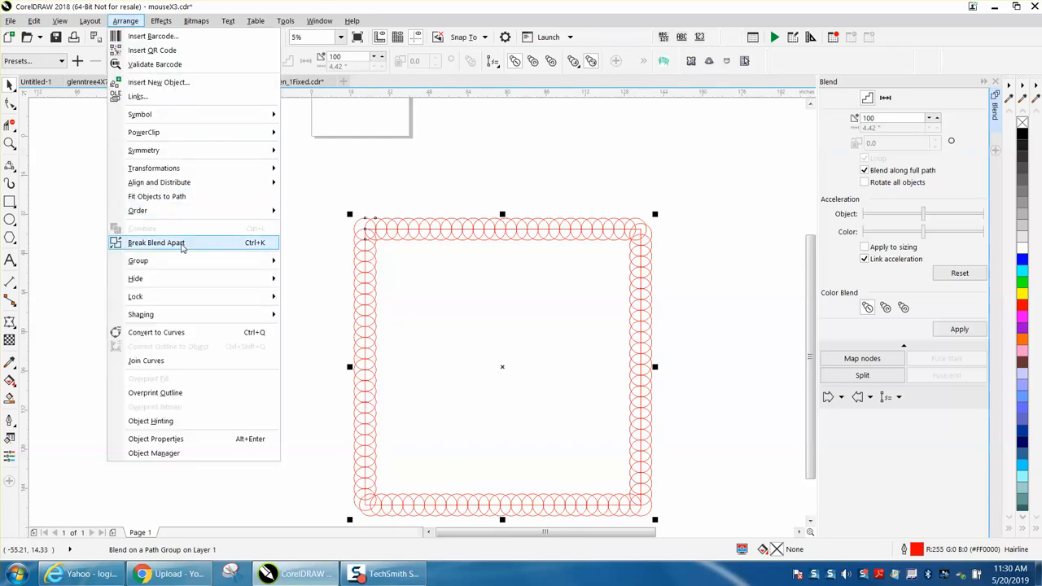
{"action": "left_click", "coordinate": [156, 243]}
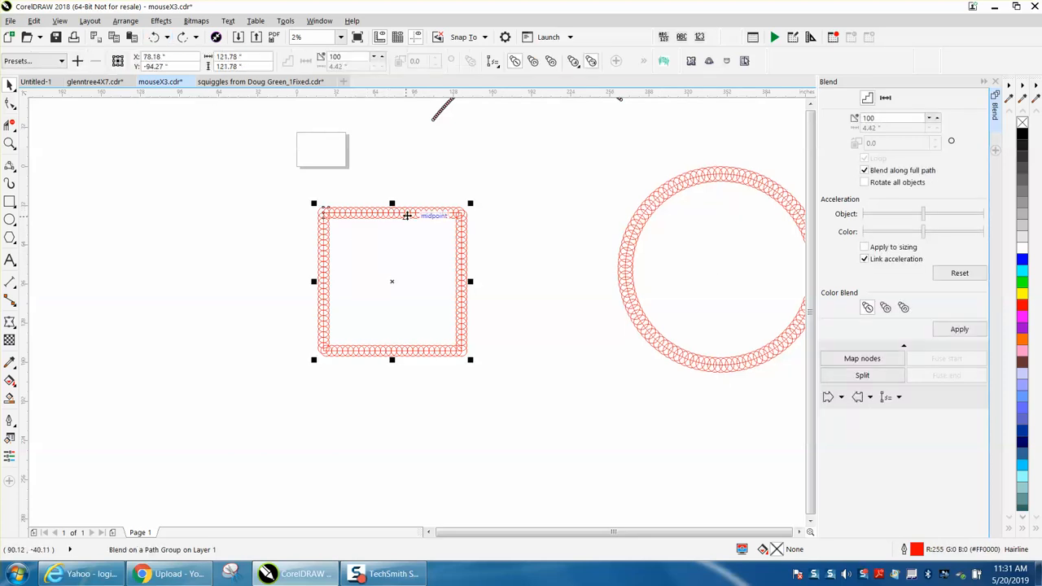
{"action": "left_click_drag", "start_coordinate": [390, 280], "coordinate": [384, 301]}
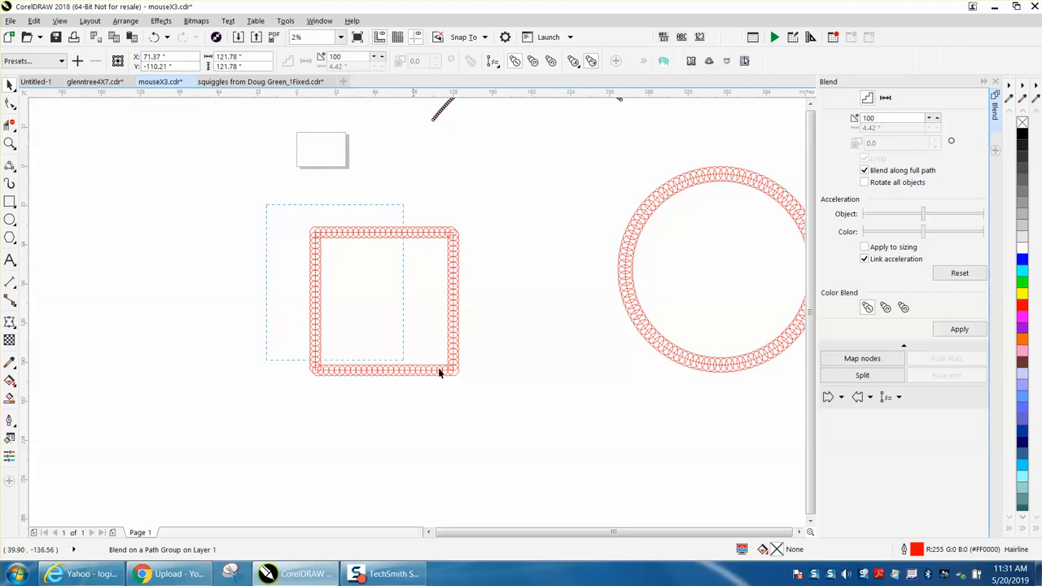
{"action": "left_click", "coordinate": [126, 20]}
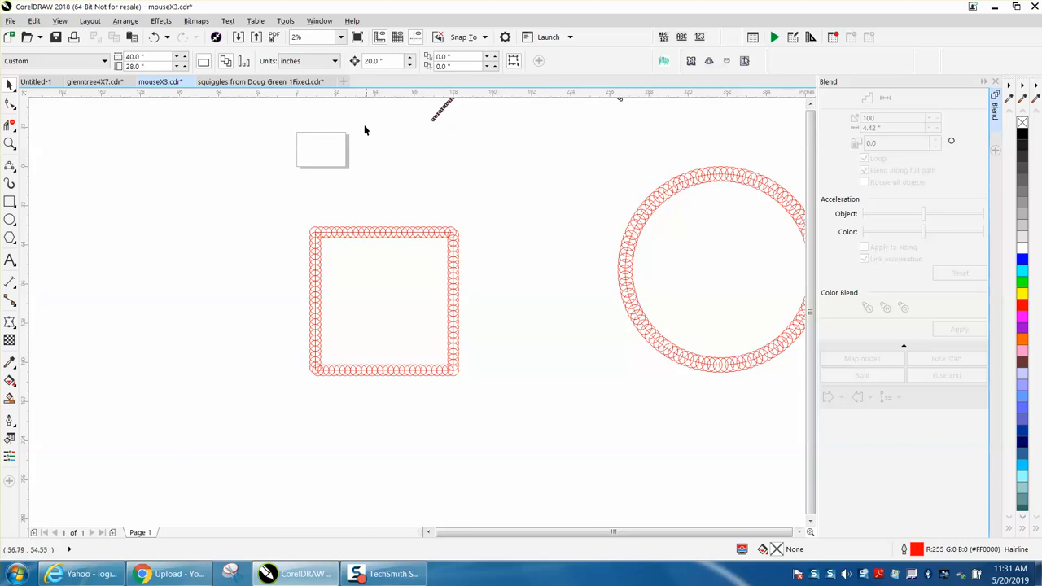
Set the nudge distance to 120 and apply it
{"action": "left_click", "coordinate": [384, 302]}
{"action": "type", "text": "120"}
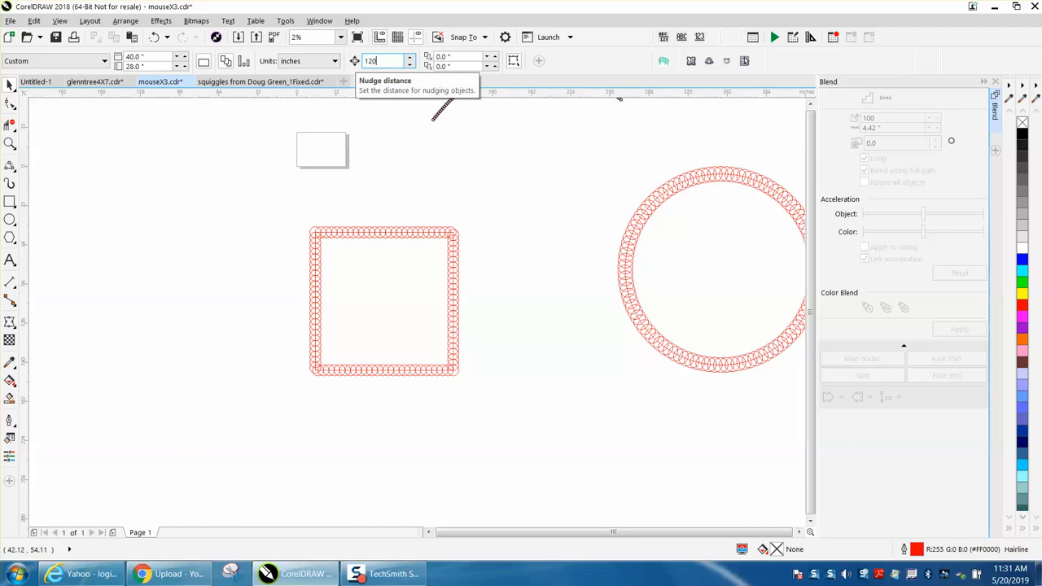
{"action": "left_click", "coordinate": [384, 301]}
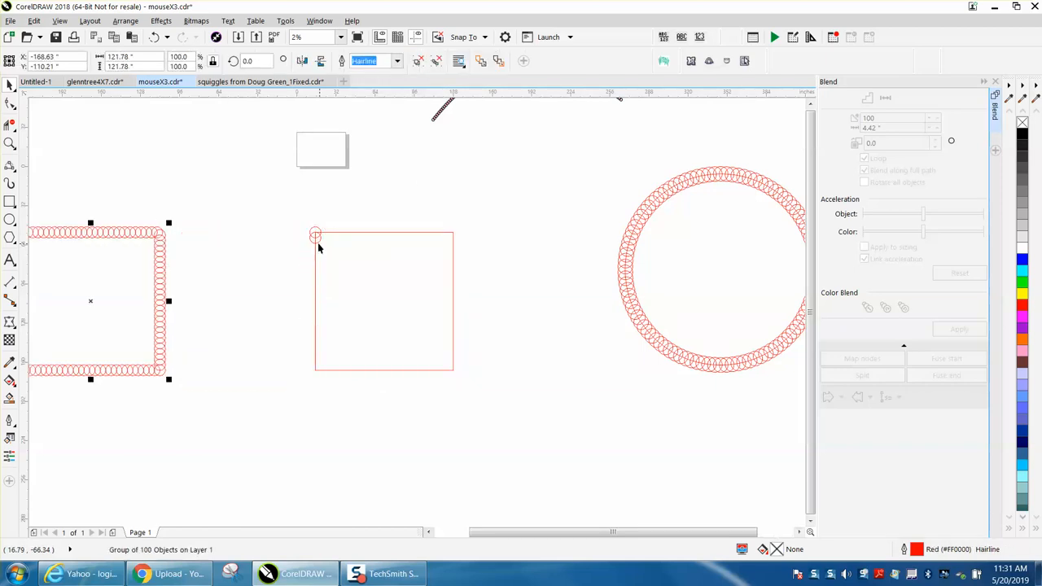
{"action": "mouse_move", "coordinate": [313, 251]}
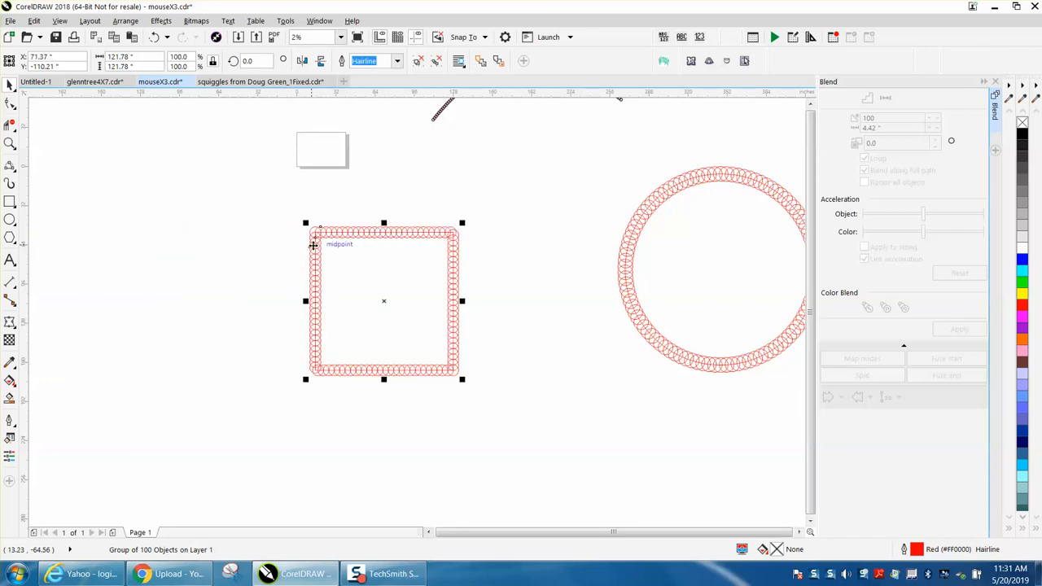
{"action": "mouse_move", "coordinate": [22, 137]}
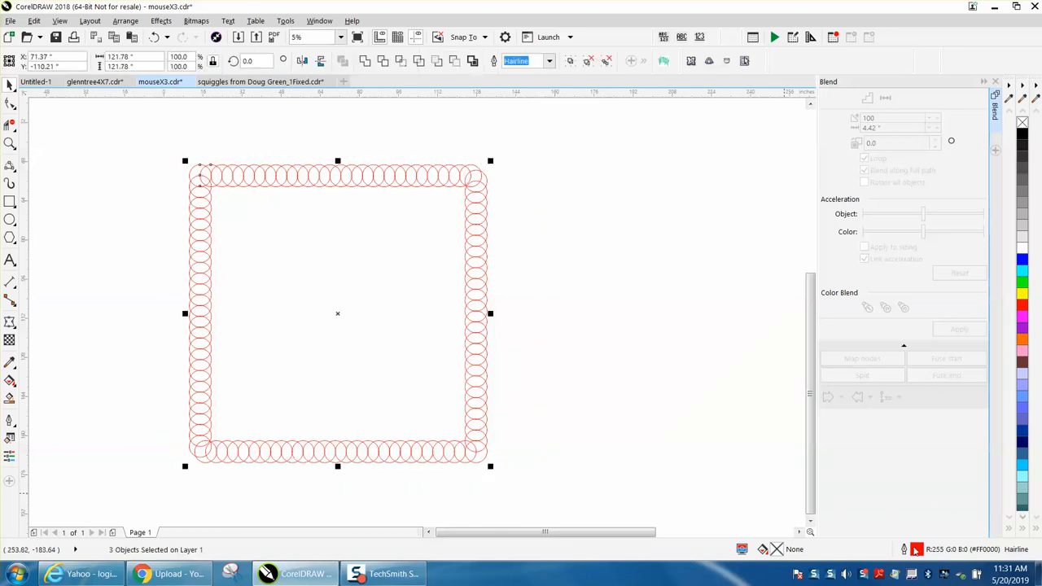
Give the selected circles a black 8 pt outline in the Outline Pen dialog
{"action": "left_click", "coordinate": [446, 206]}
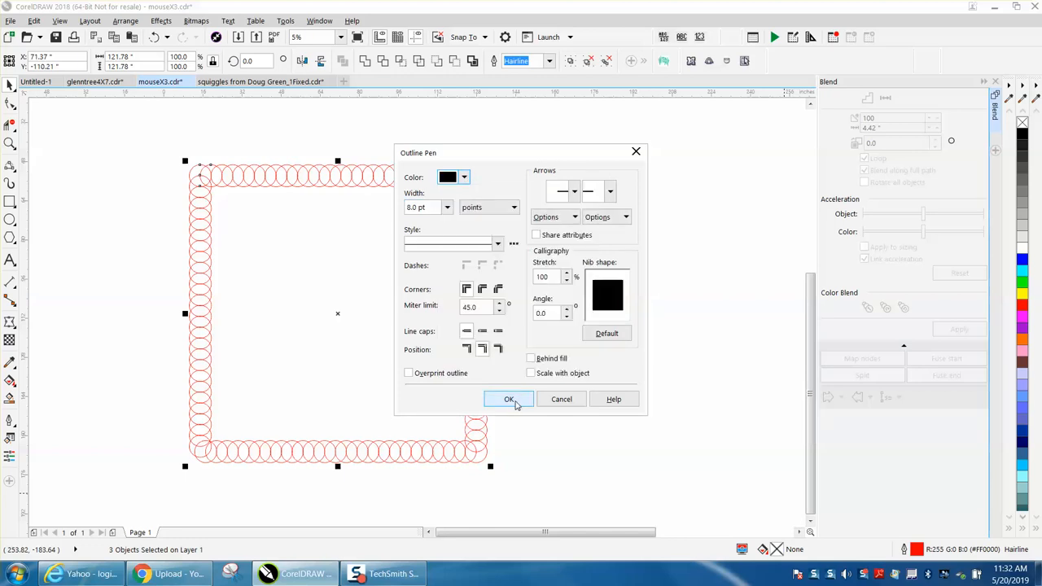
{"action": "left_click", "coordinate": [508, 399]}
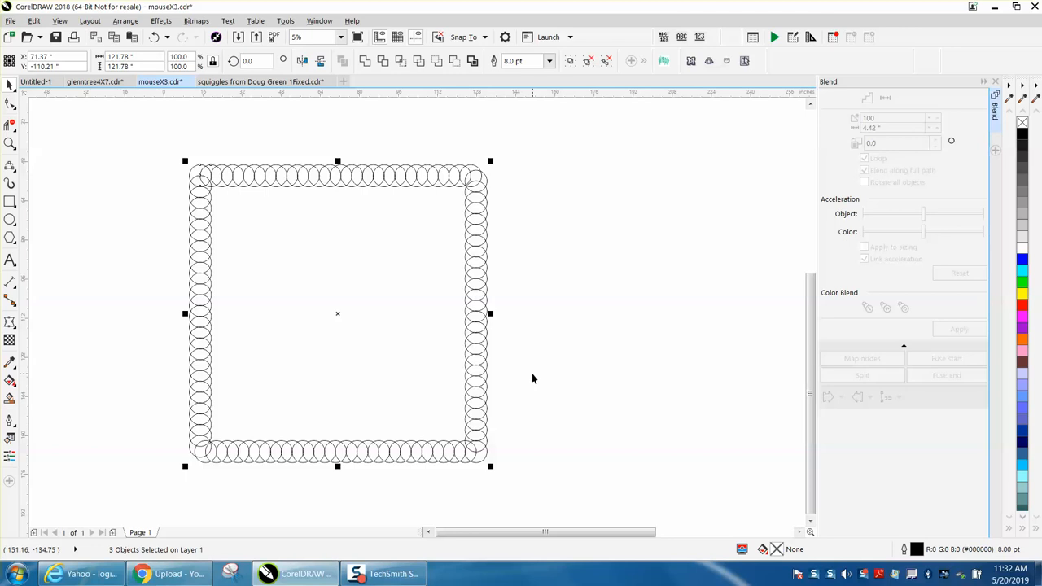
{"action": "mouse_move", "coordinate": [456, 288]}
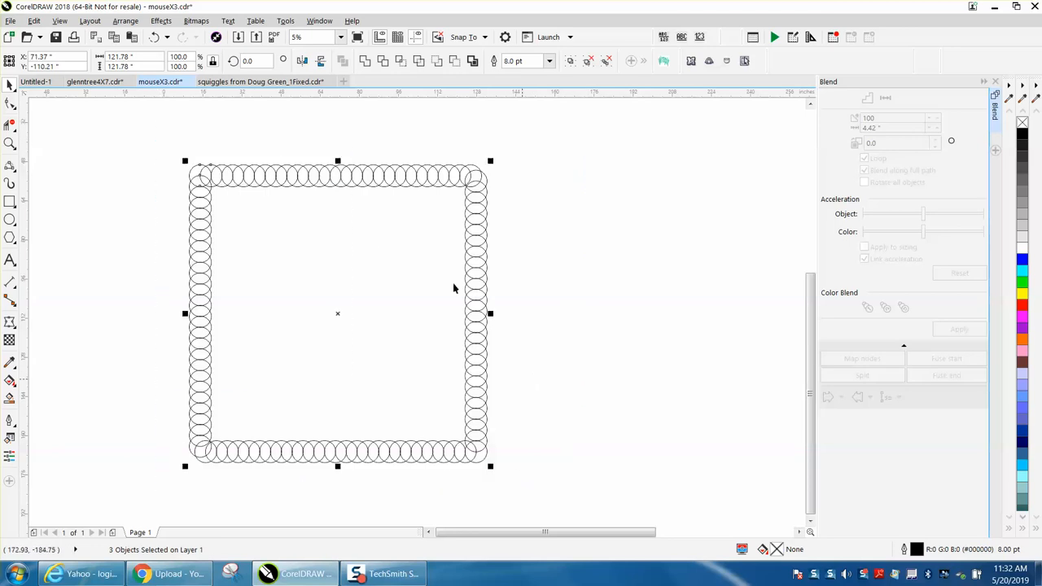